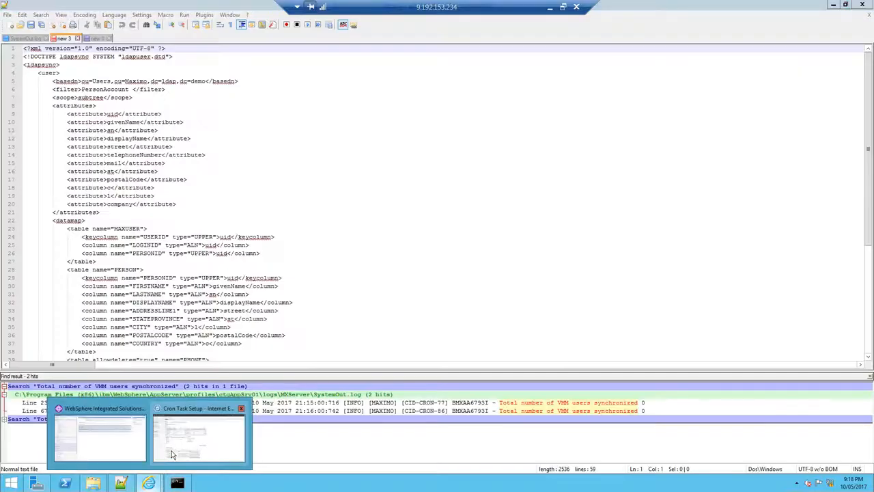
- Review the VMMSYNC cron task's instances and its UserMapping parameter in Cron Task Setup
click(198, 437)
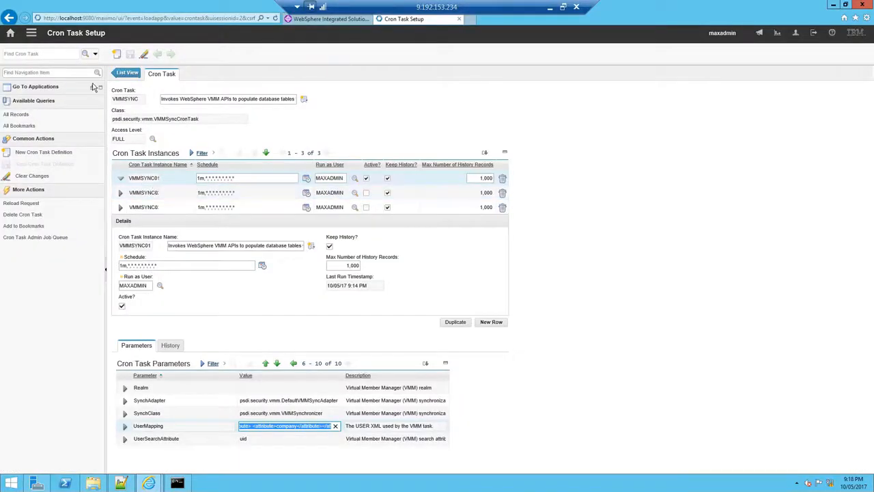
click(171, 178)
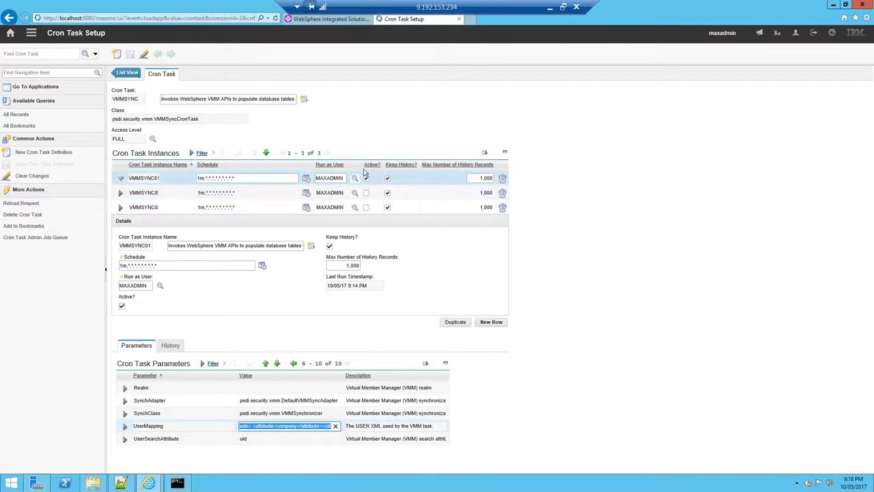
click(366, 178)
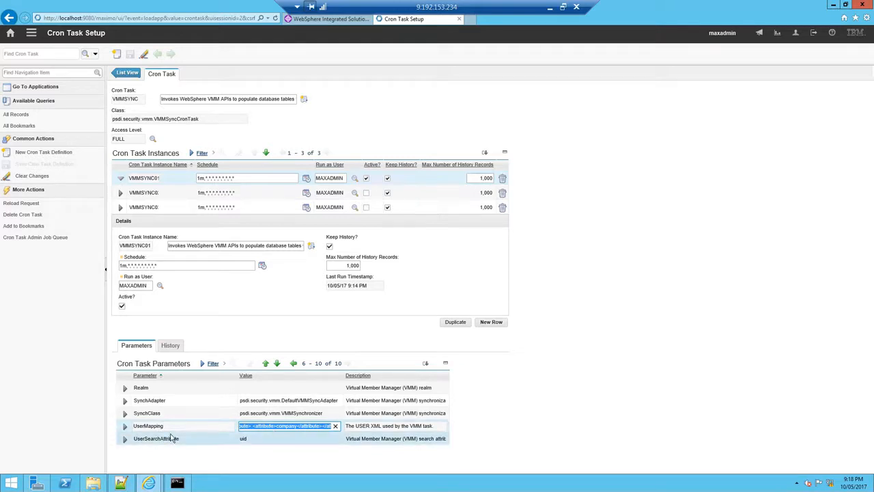
mouse_move(216, 453)
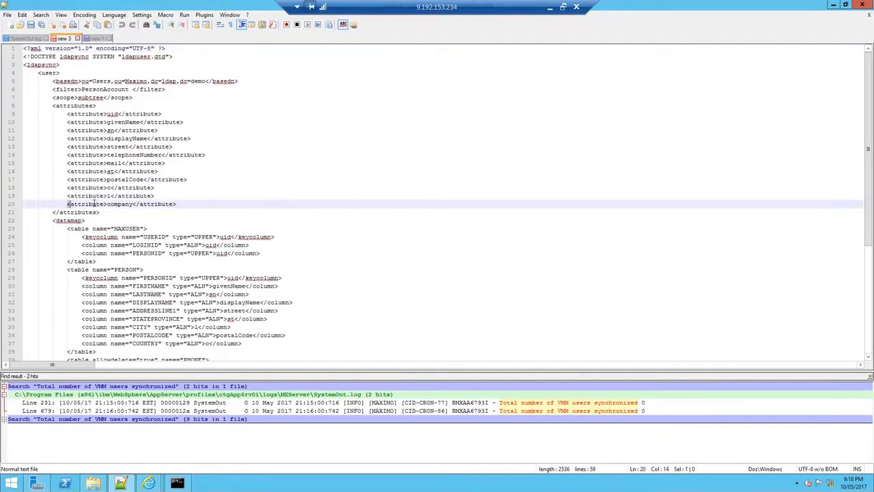
- Select the company attribute line in the mapping before checking the SystemOut log error
triple_click(121, 203)
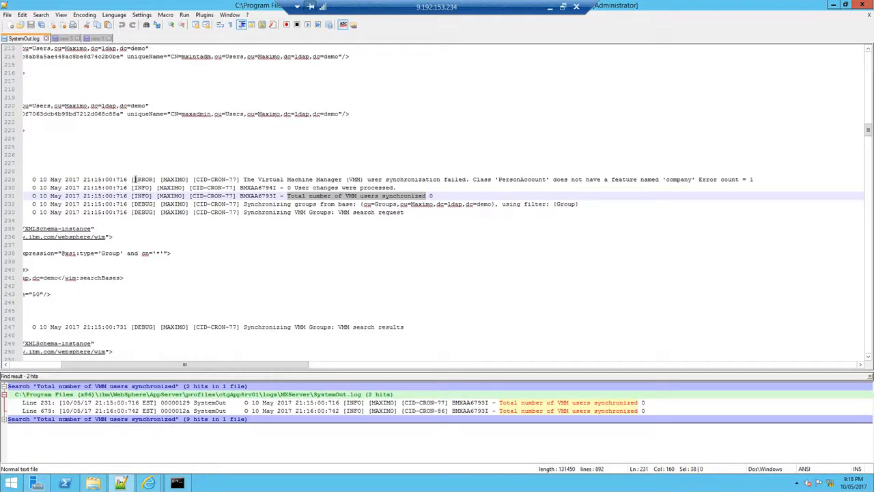
mouse_move(410, 181)
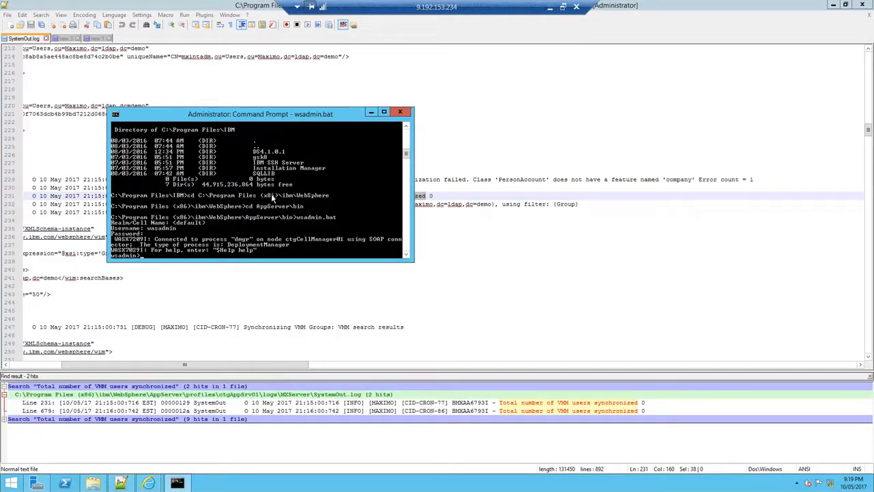
mouse_move(300, 206)
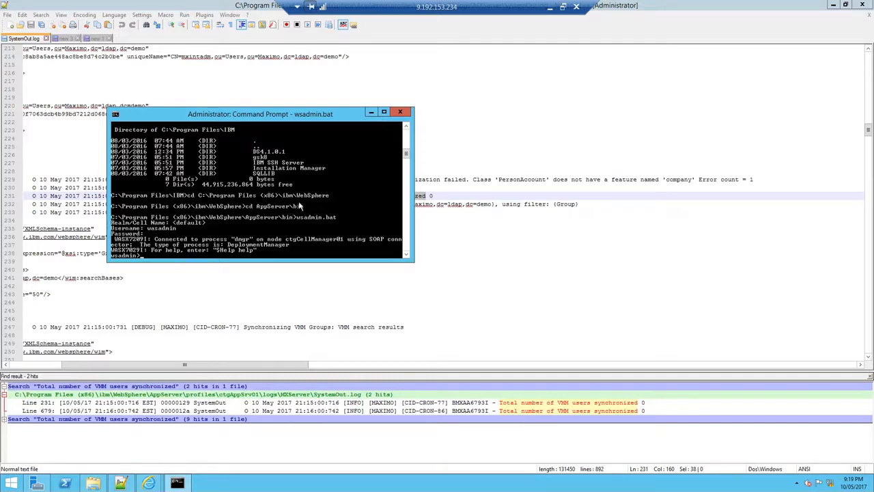
mouse_move(298, 224)
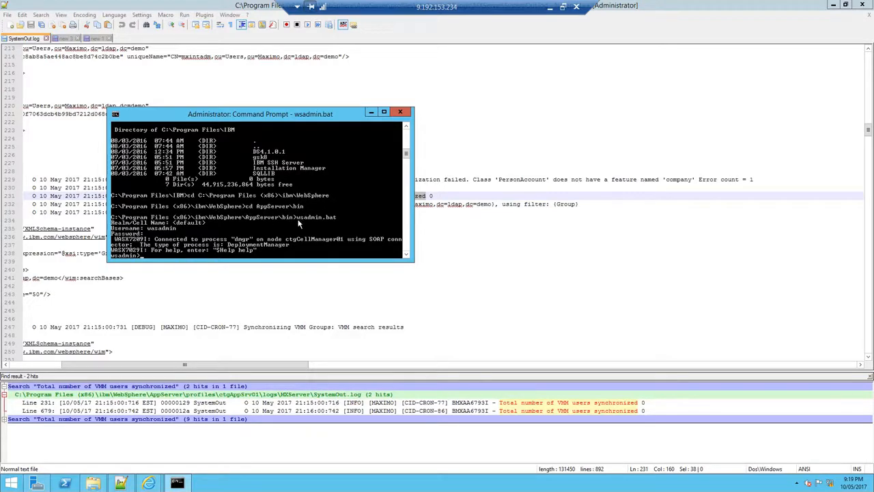
mouse_move(335, 226)
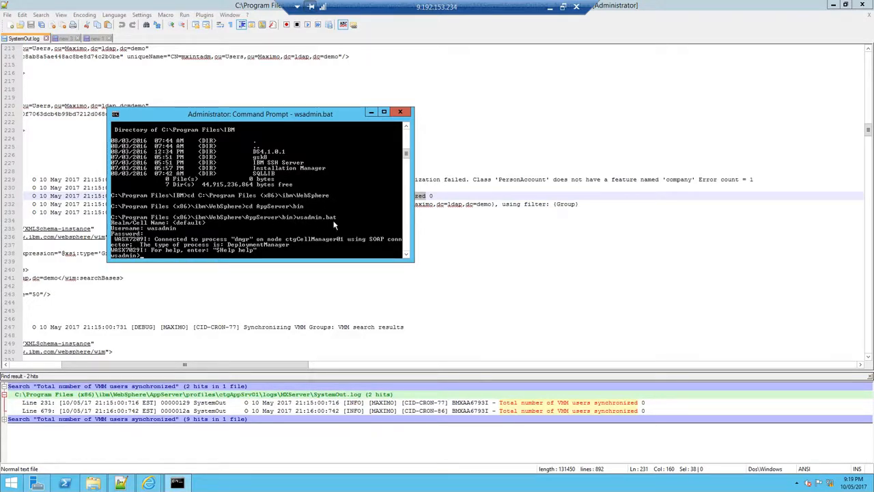
mouse_move(152, 265)
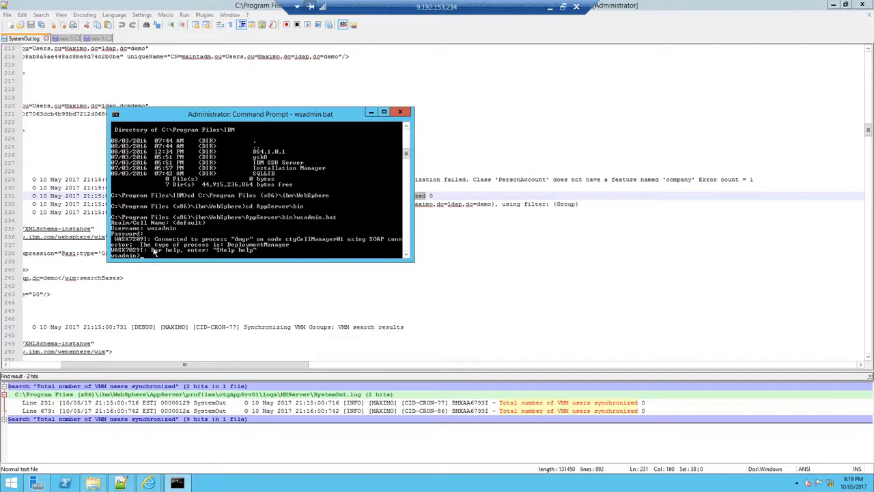
mouse_move(145, 260)
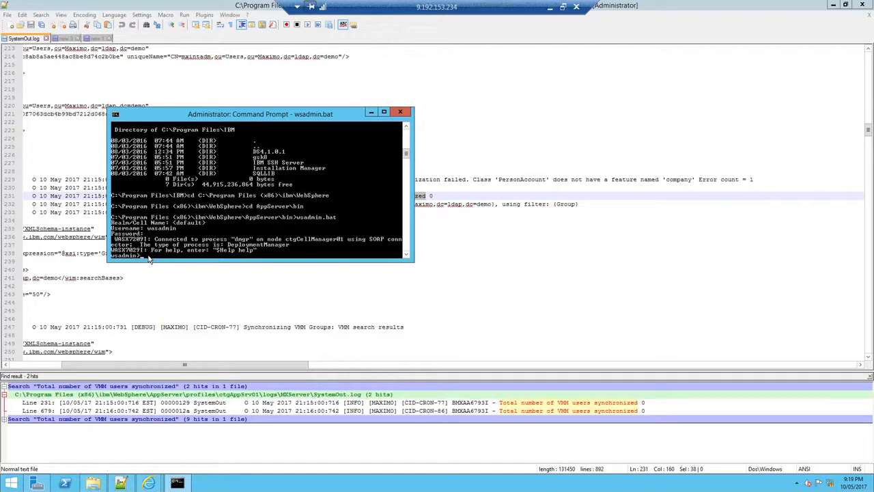
mouse_move(96, 42)
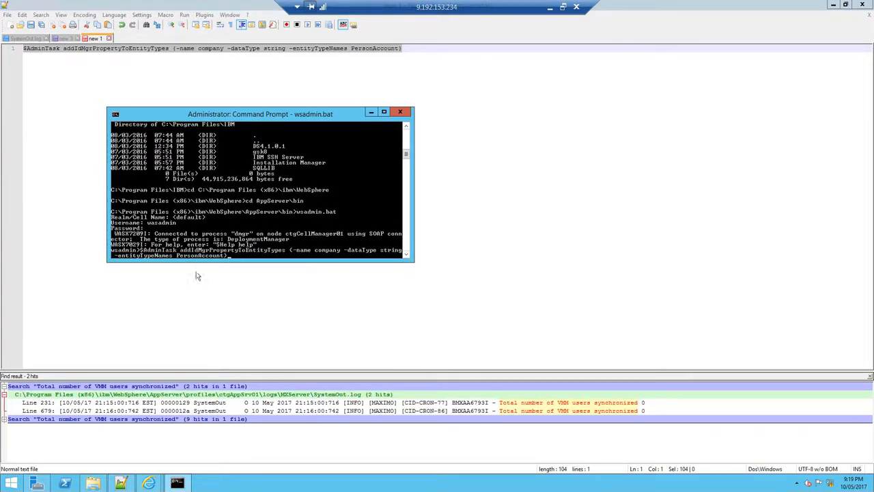
mouse_move(147, 262)
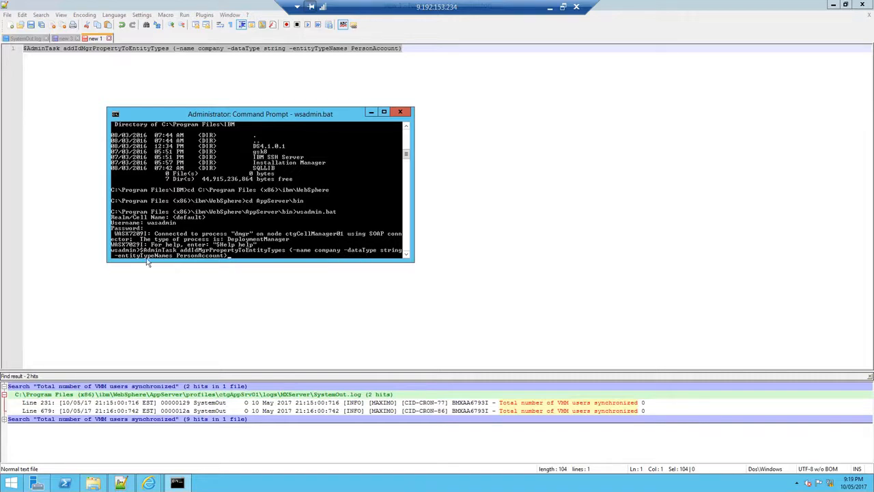
mouse_move(322, 251)
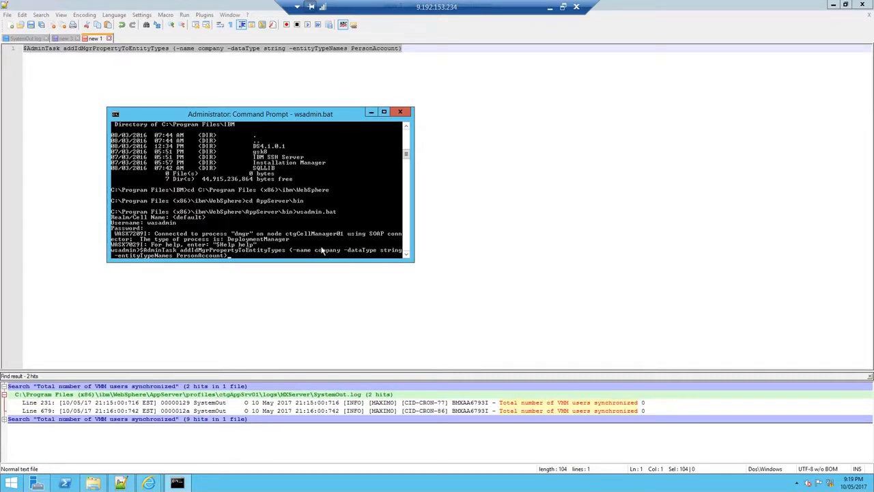
mouse_move(399, 257)
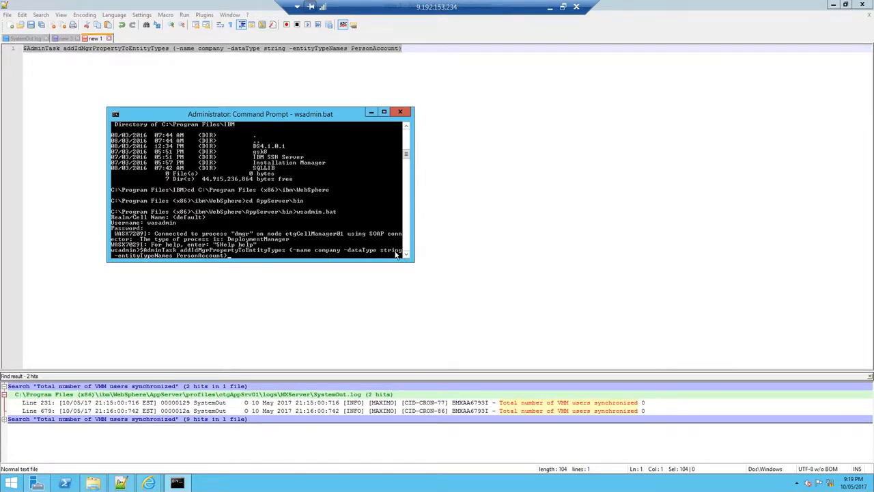
mouse_move(198, 262)
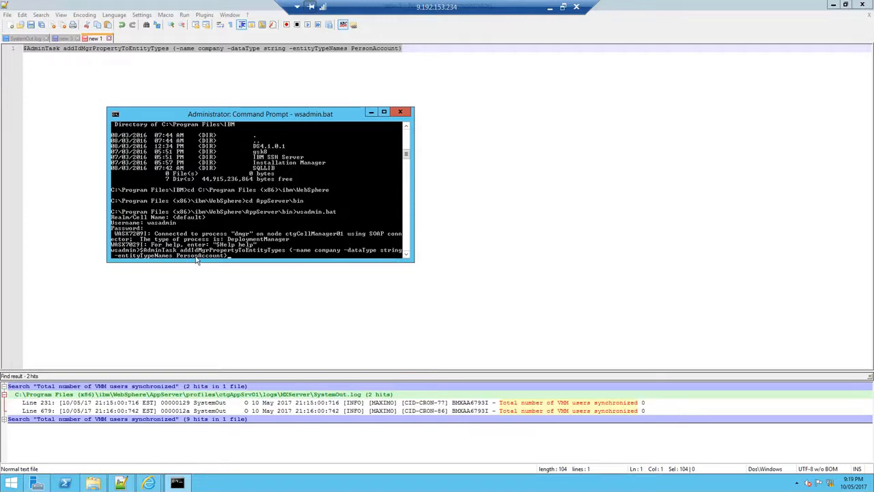
mouse_move(233, 258)
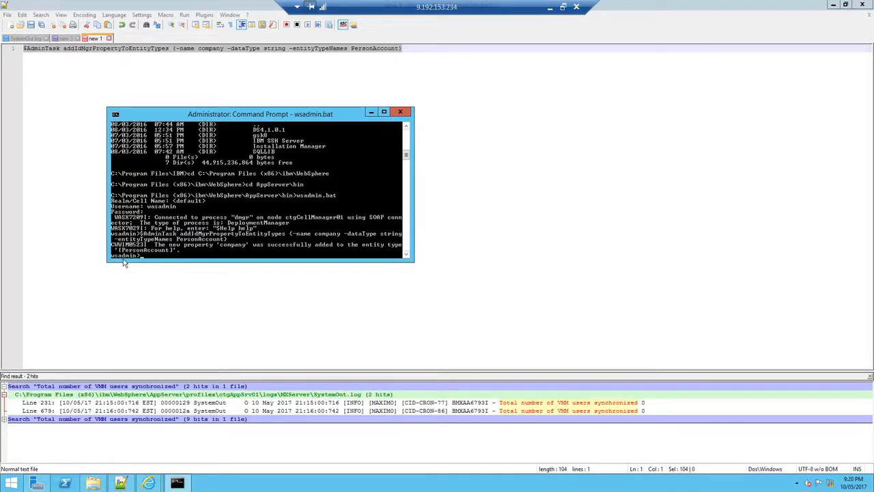
mouse_move(240, 251)
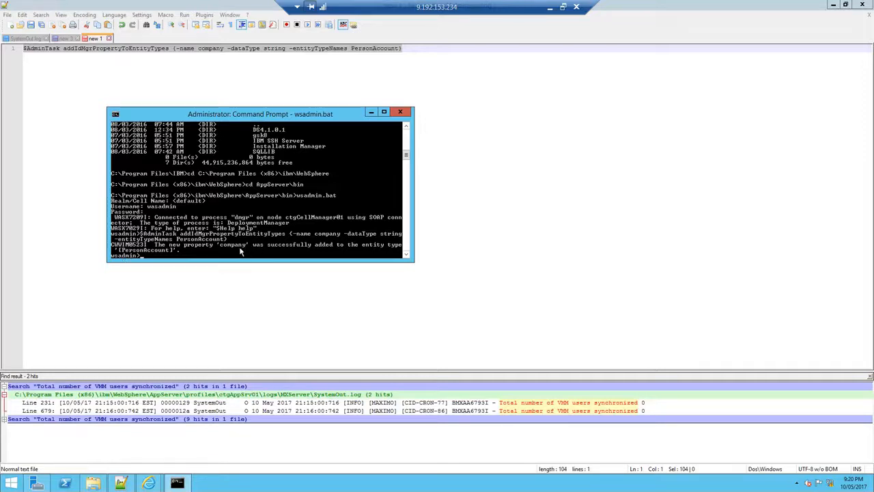
mouse_move(256, 250)
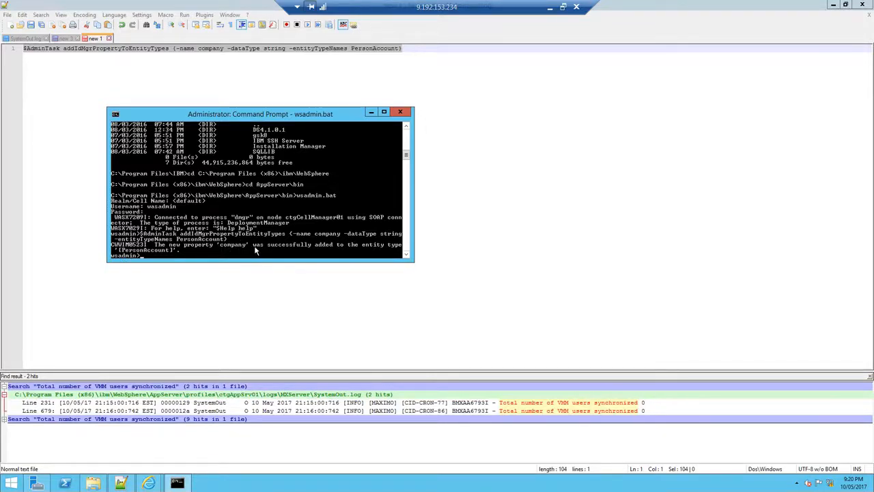
mouse_move(328, 251)
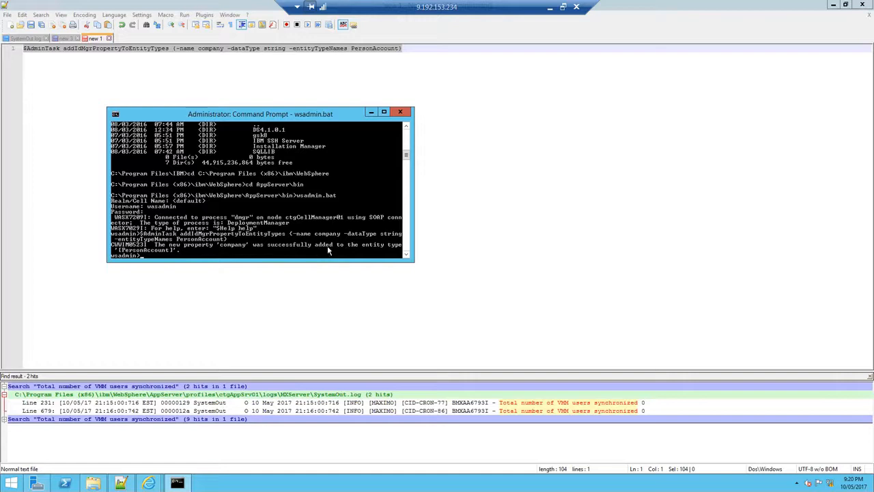
mouse_move(170, 254)
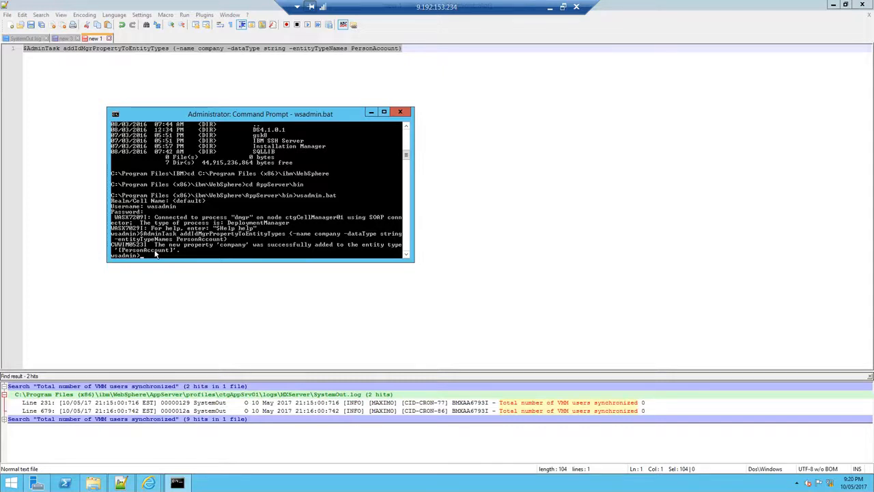
- Browse from the C drive through Program Files (x86)\IBM\WebSphere\AppServer\profiles to ctgDmgr01
click(93, 484)
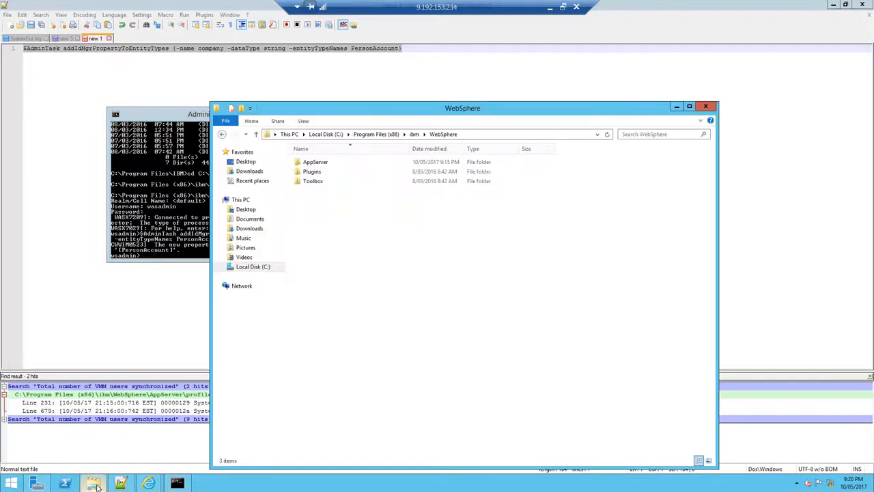
click(254, 266)
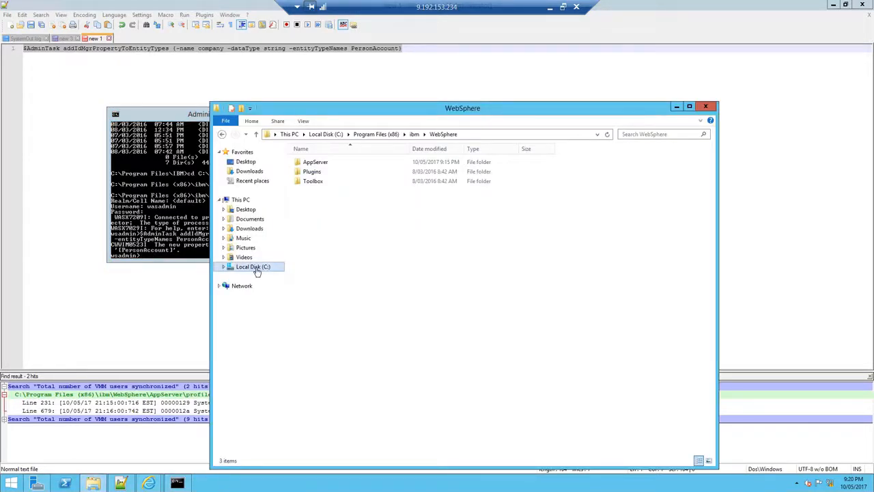
click(254, 267)
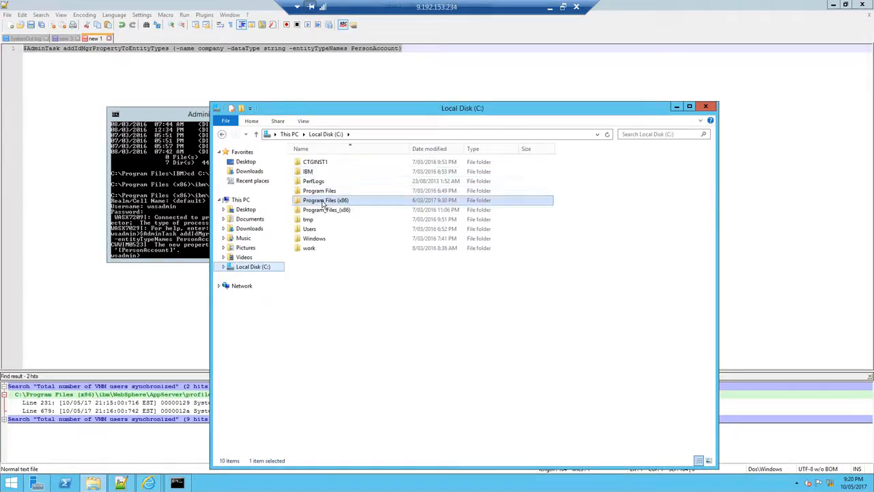
double_click(325, 199)
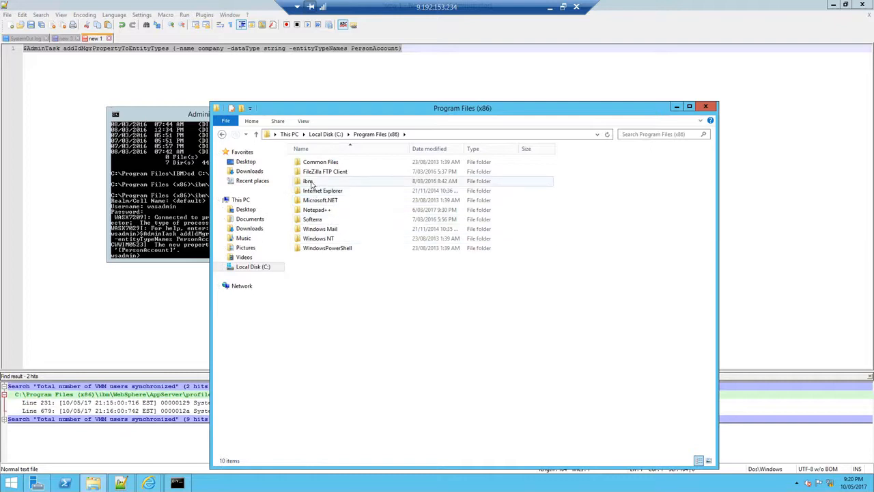
double_click(309, 180)
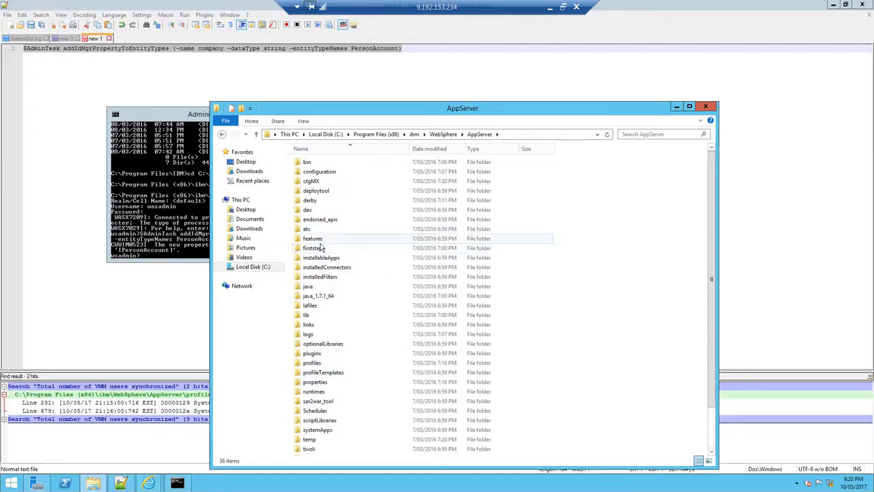
double_click(312, 364)
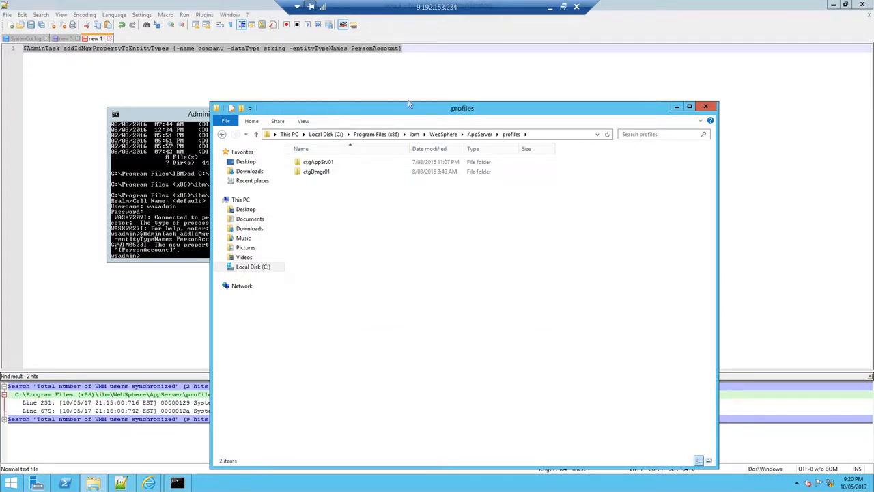
double_click(317, 172)
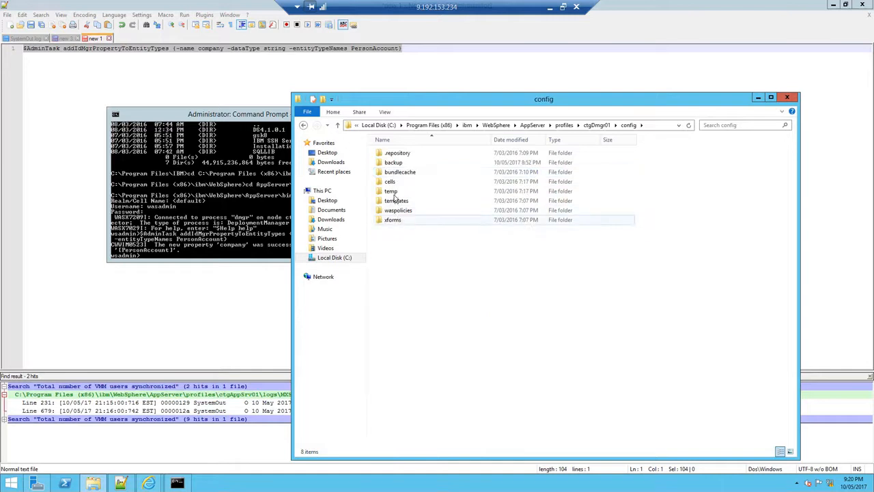
- Navigate into config\cells\ctgCell01\wim\model and bring up actions on the model extension XML
double_click(390, 180)
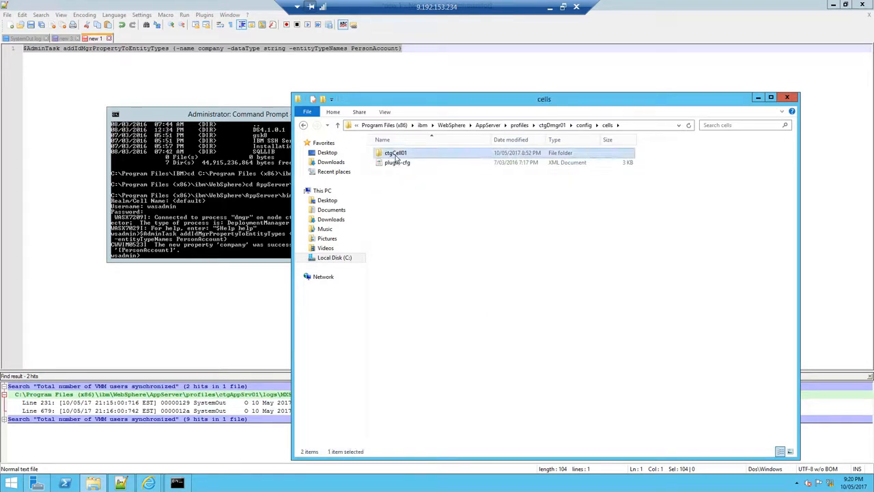
double_click(396, 153)
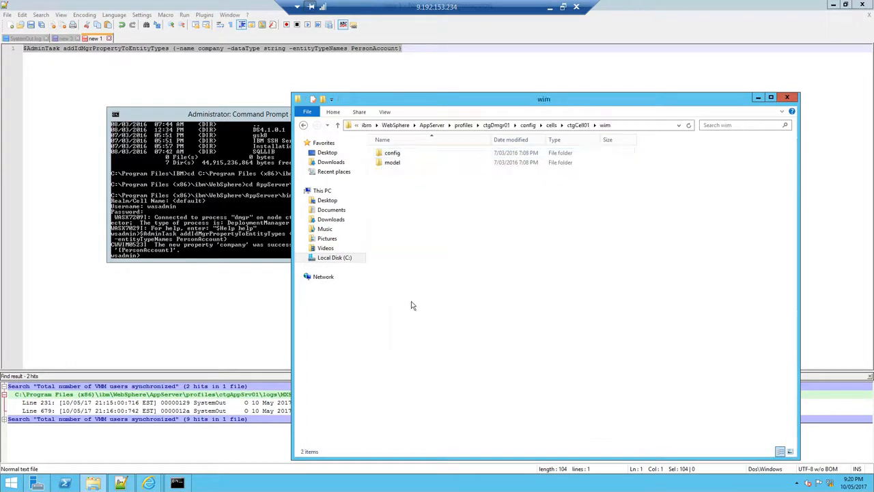
double_click(392, 162)
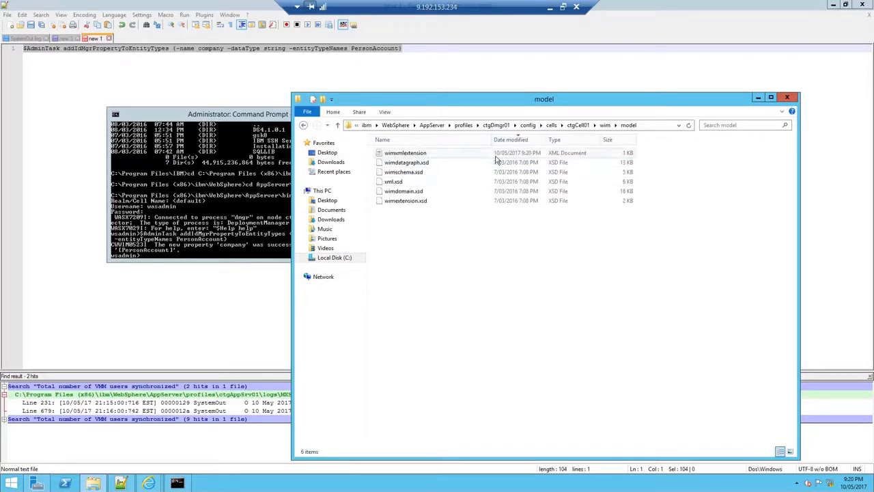
click(405, 153)
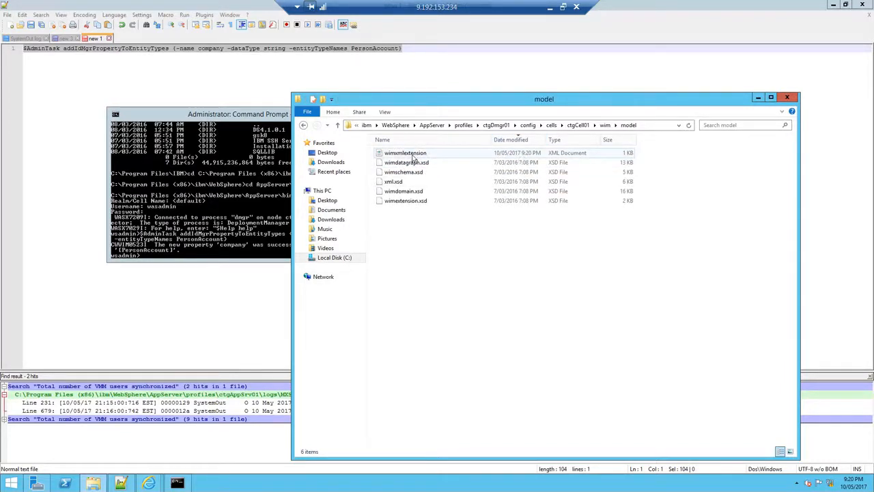
right_click(406, 153)
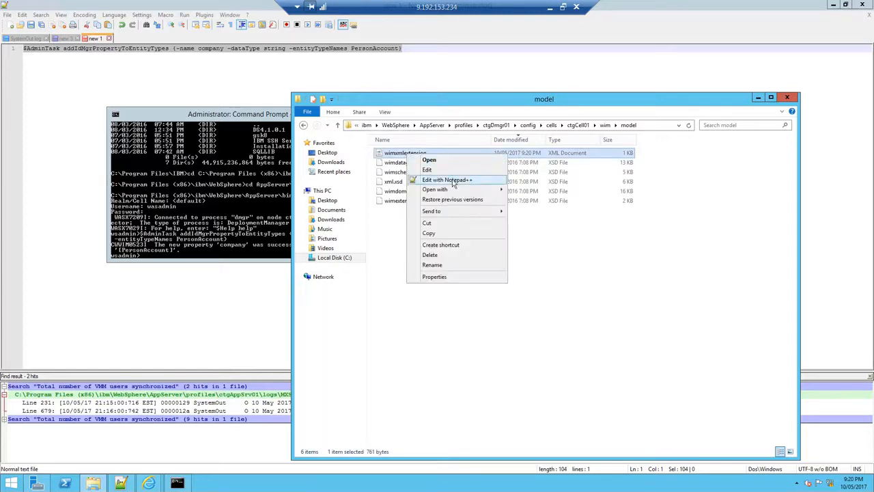
- View the wimmodelextension XML in Notepad++ showing the company propertySchema for PersonAccount
click(446, 181)
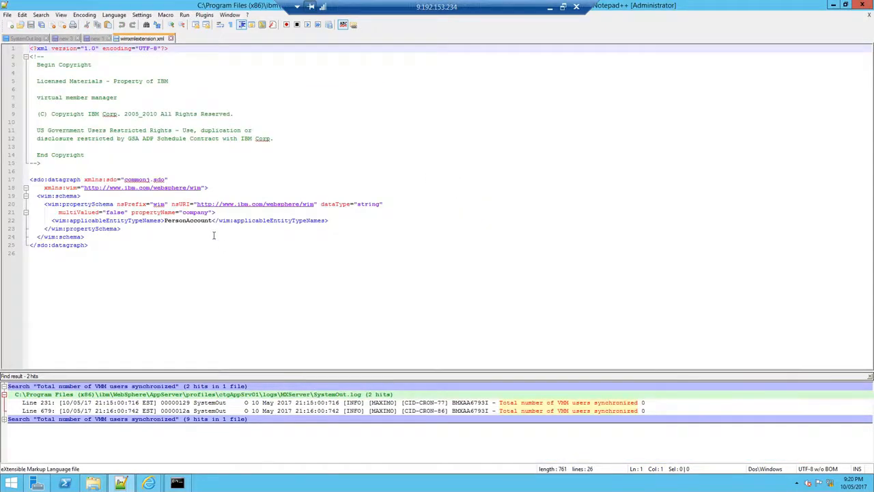
double_click(194, 211)
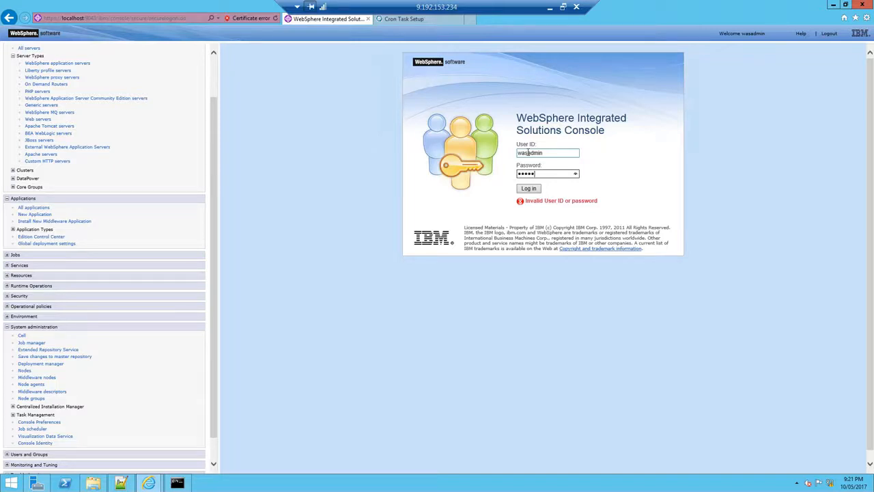
- Log into the WebSphere console and synchronize node ctgNode01 with the deployment manager repository
click(528, 188)
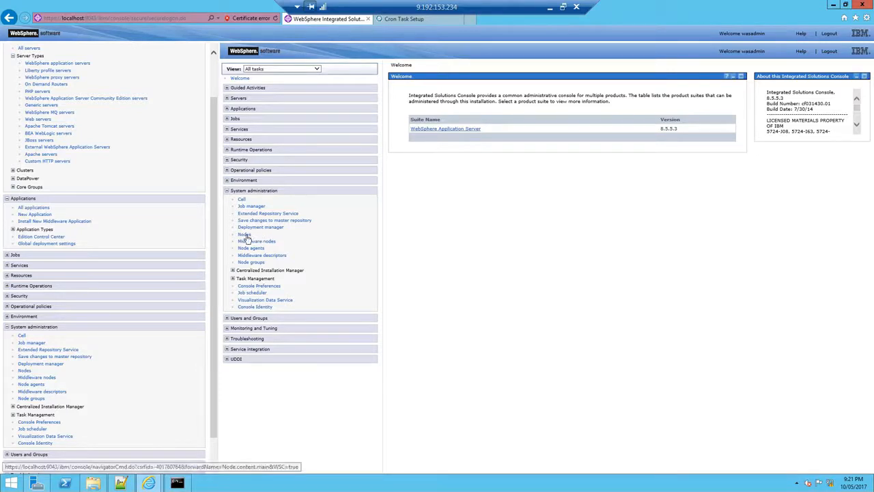
click(243, 235)
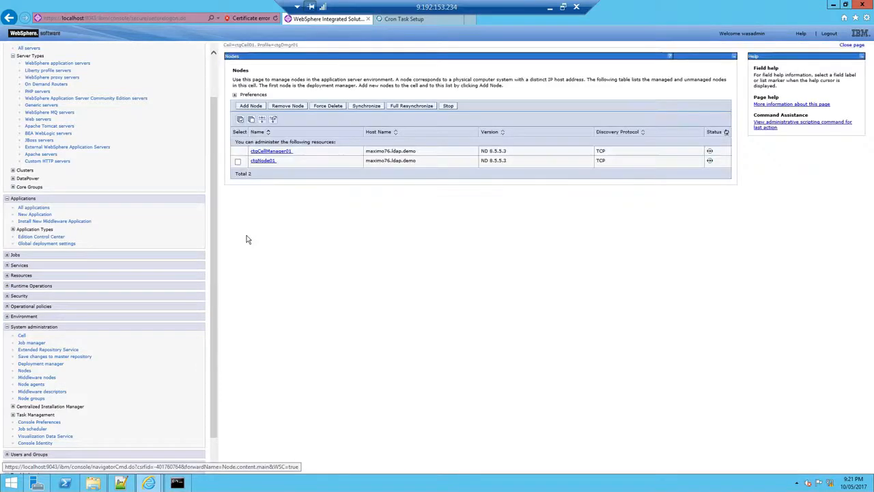
click(237, 161)
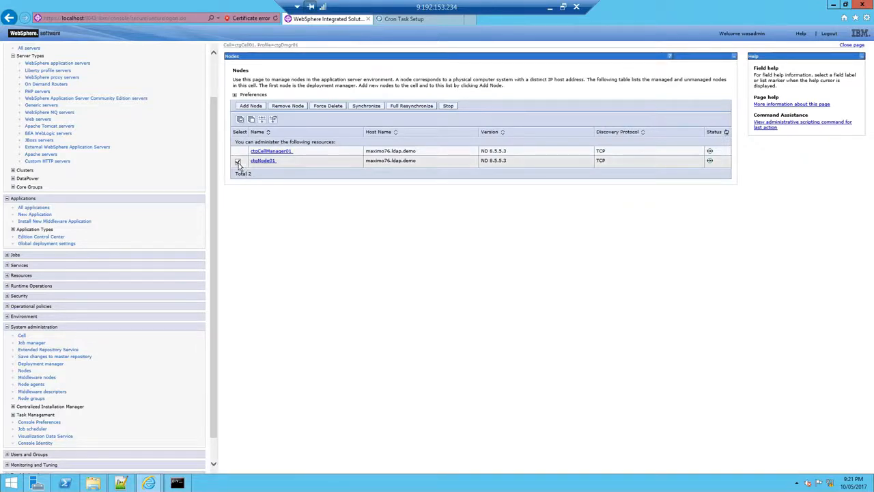
click(366, 105)
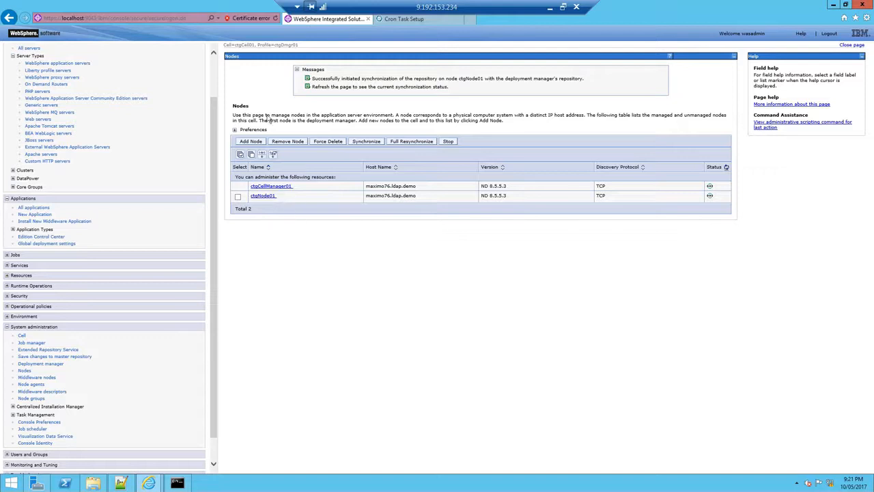
mouse_move(292, 255)
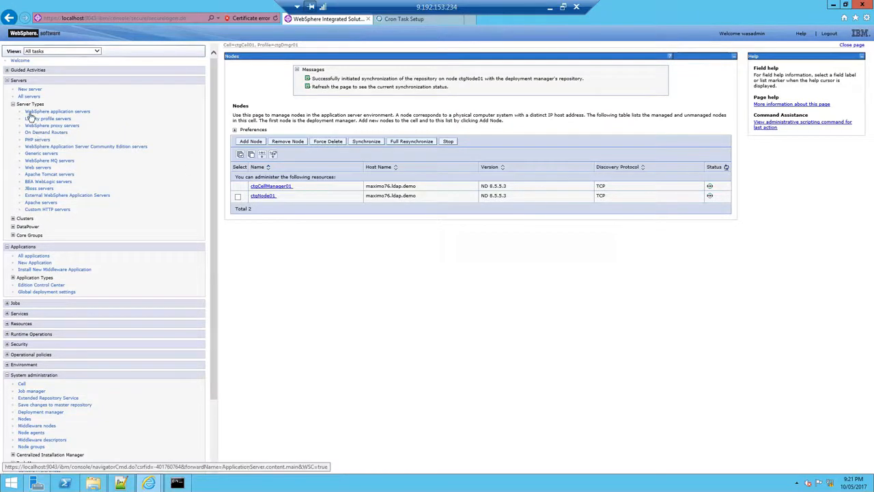
mouse_move(147, 125)
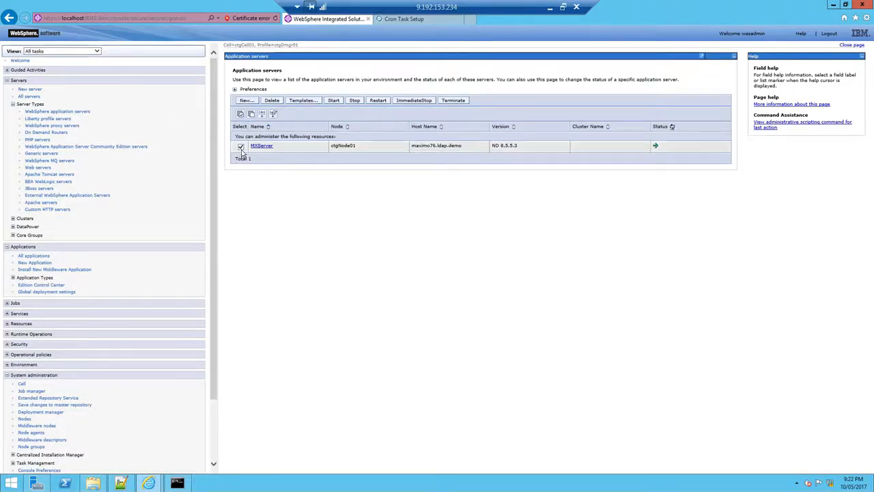
- Restart the MXServer application server on ctgNode01 and return to the Maximo browser tab
click(379, 101)
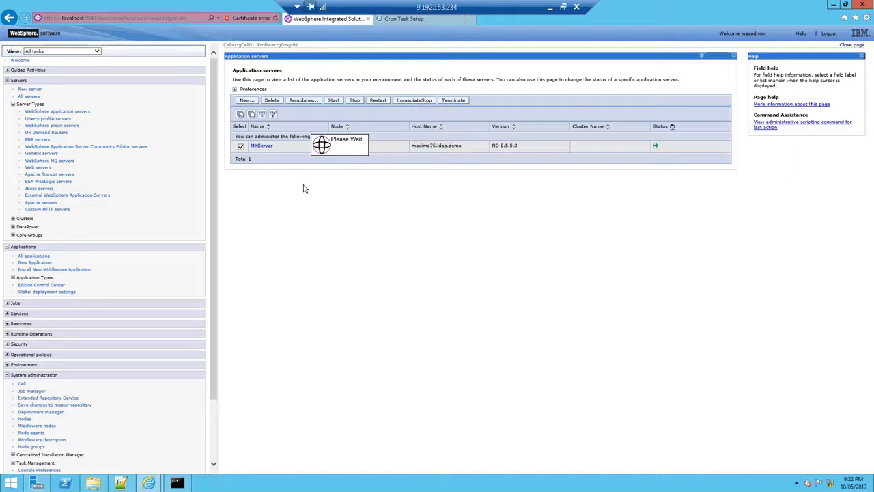
mouse_move(332, 203)
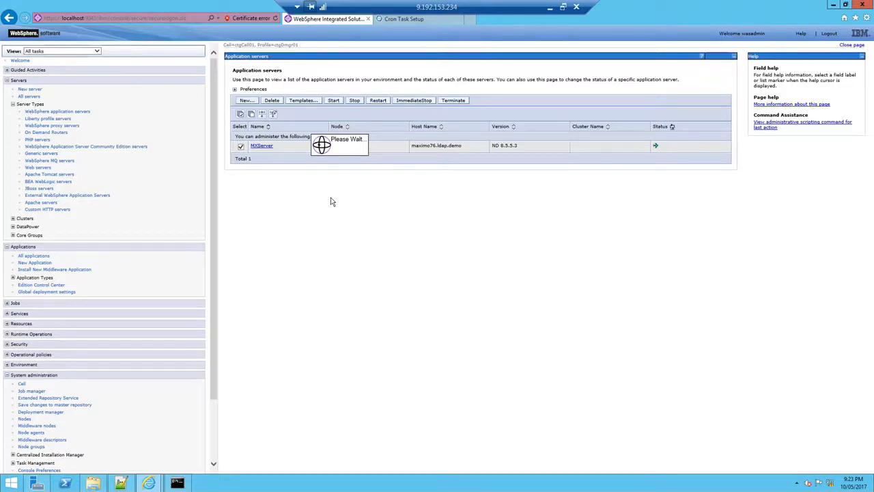
click(377, 99)
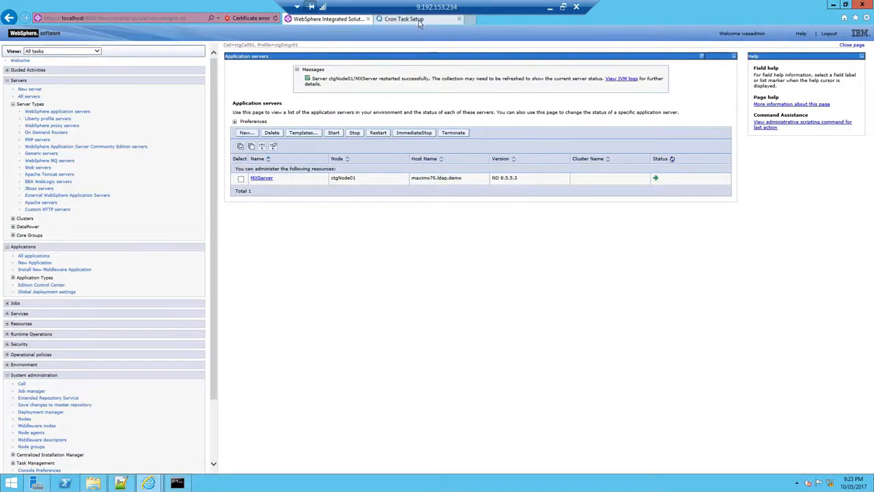
click(417, 19)
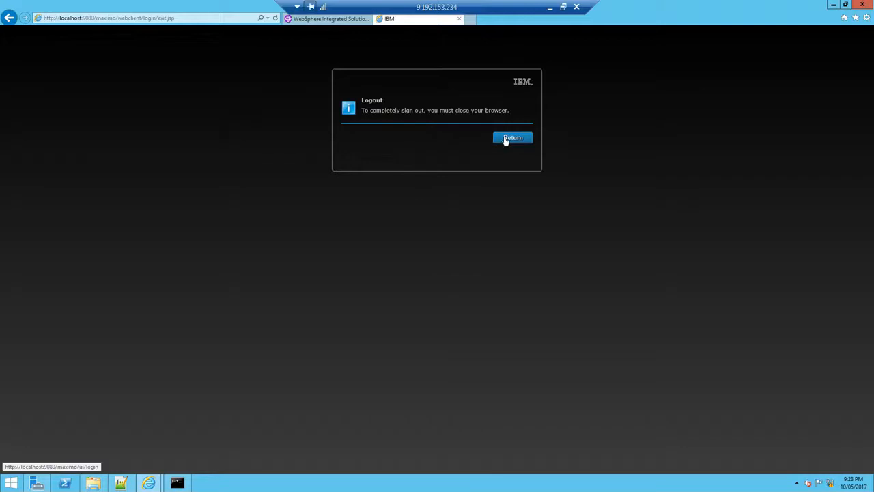
- Sign back into Maximo as maxadmin and open the VMMSYNC record from Cron Task Setup
click(512, 136)
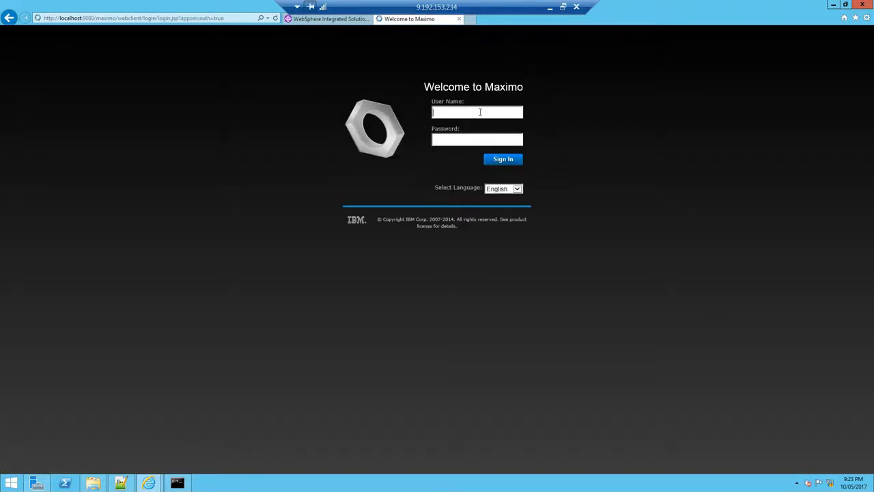
text(maxadmin)
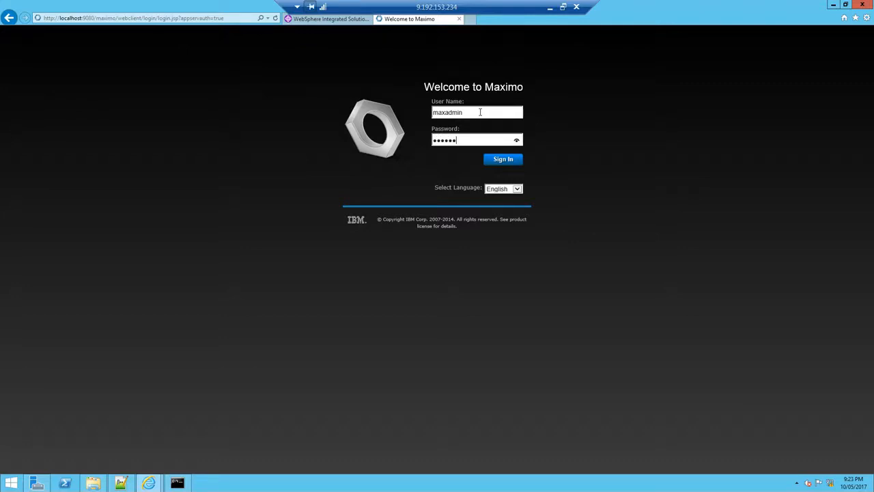
click(503, 158)
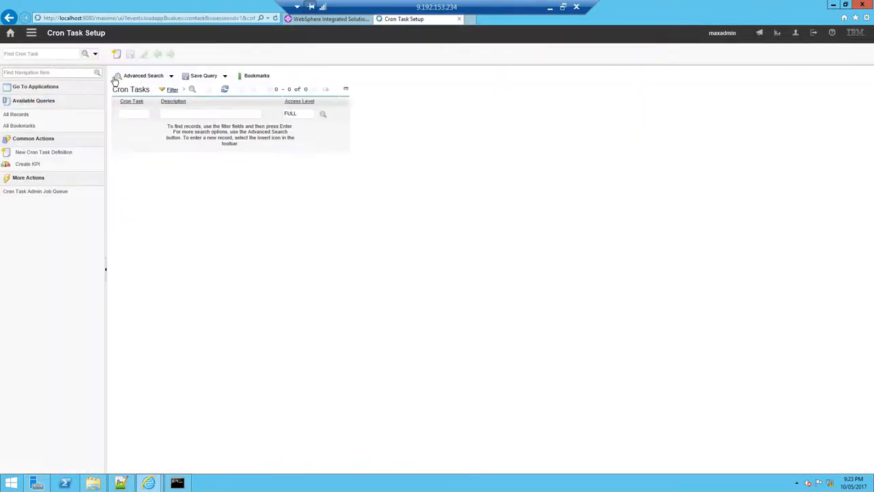
click(133, 113)
text(vmm)
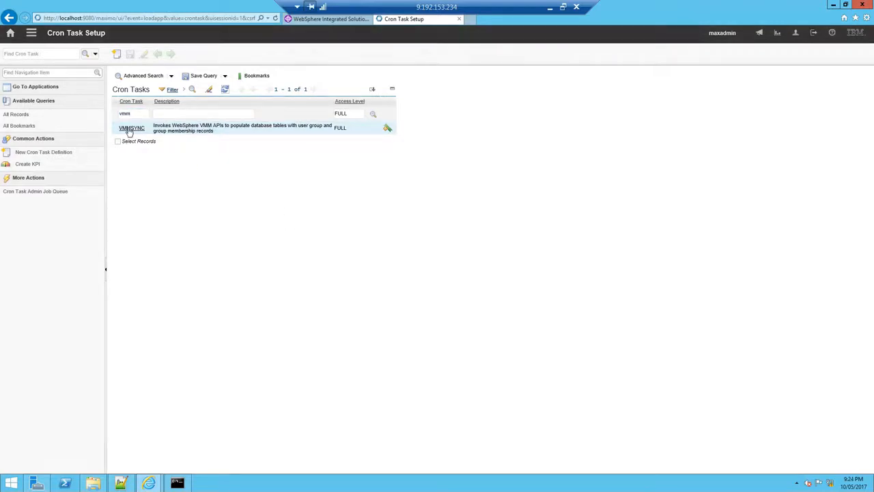
click(131, 128)
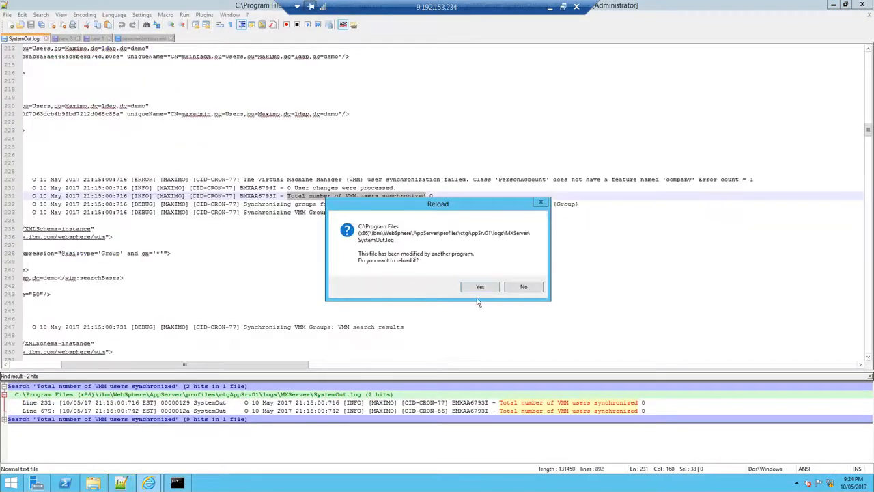
mouse_move(484, 336)
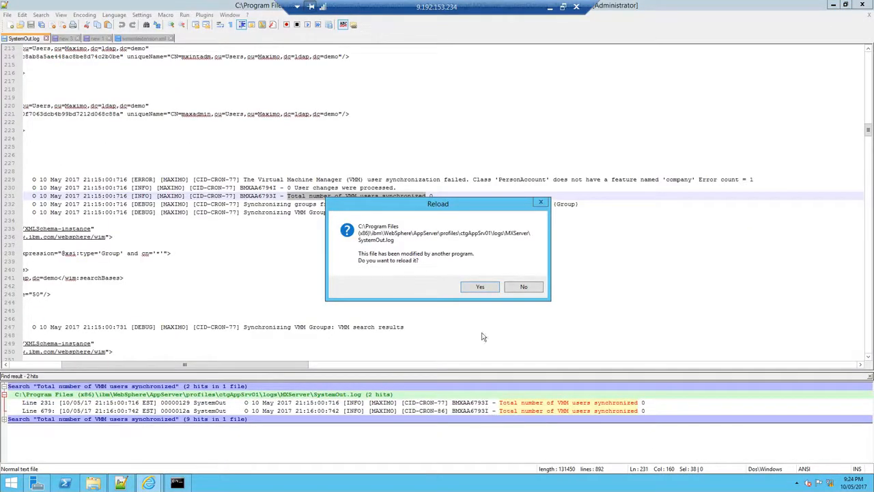
mouse_move(535, 421)
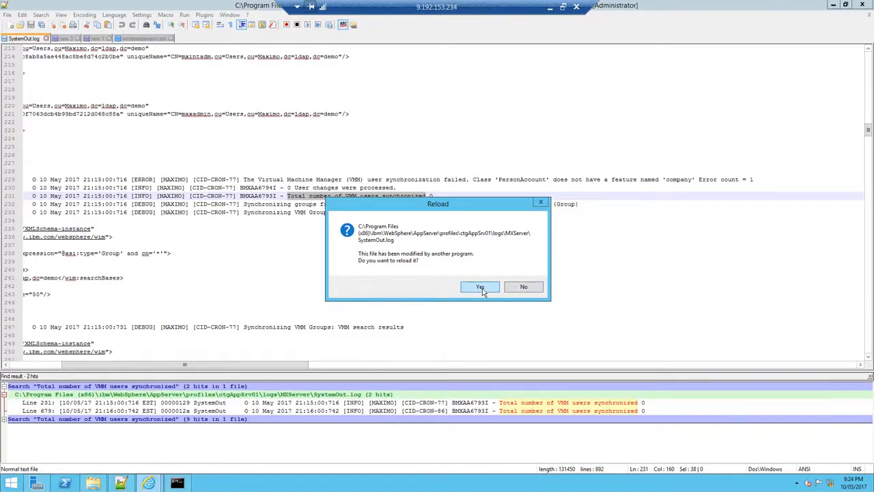
- Reload the modified SystemOut.log and recall the 'Total number of VMM users synchronized' search
click(481, 287)
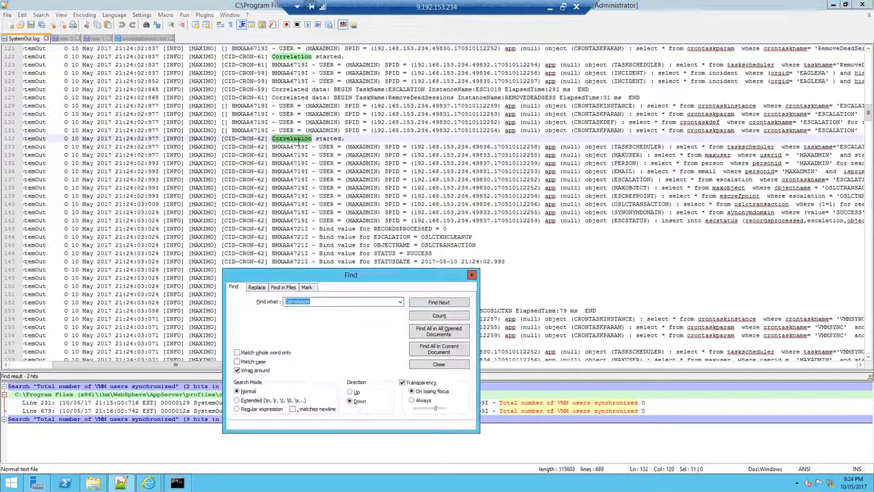
click(401, 302)
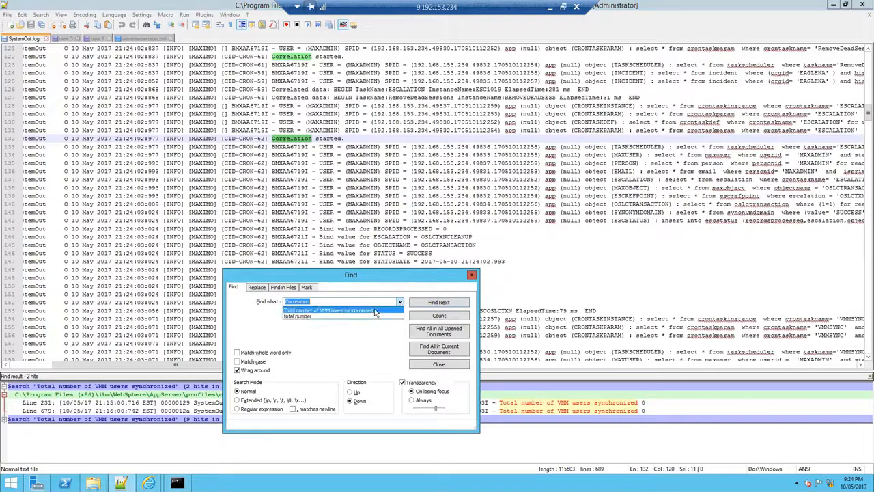